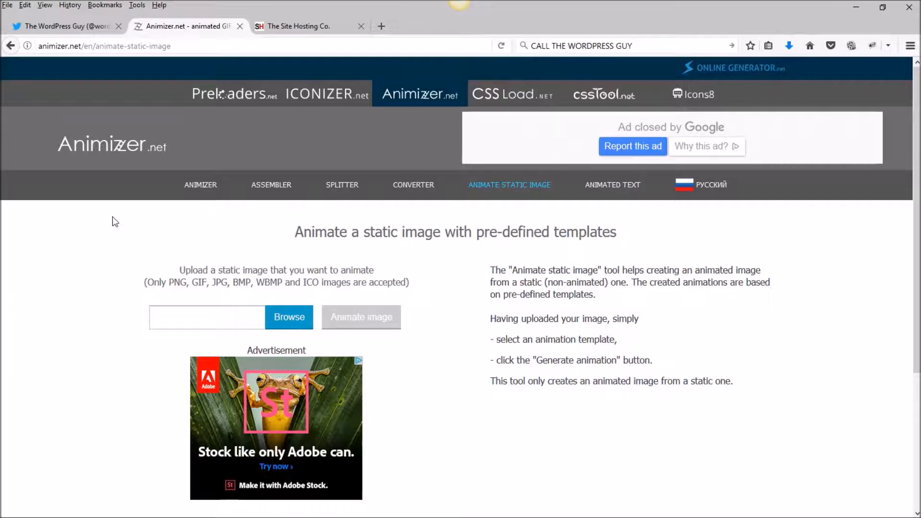
pyautogui.moveTo(80, 183)
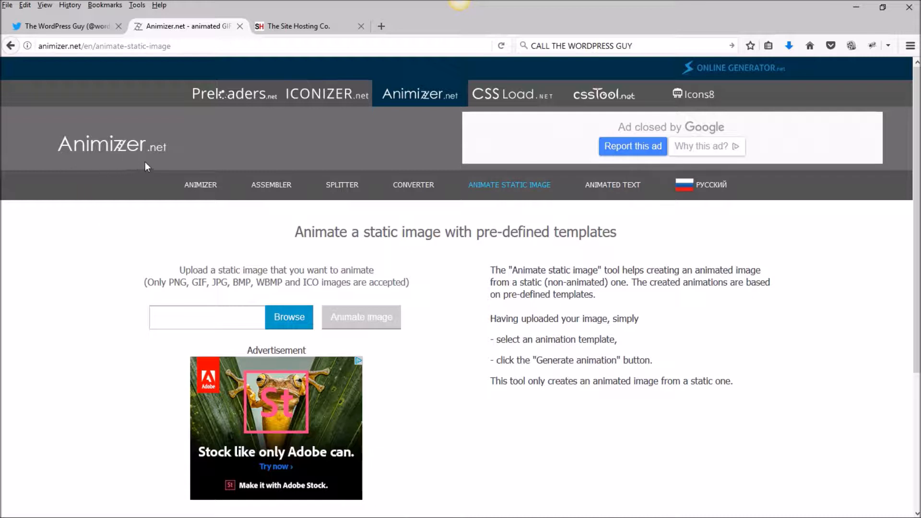
pyautogui.moveTo(120, 202)
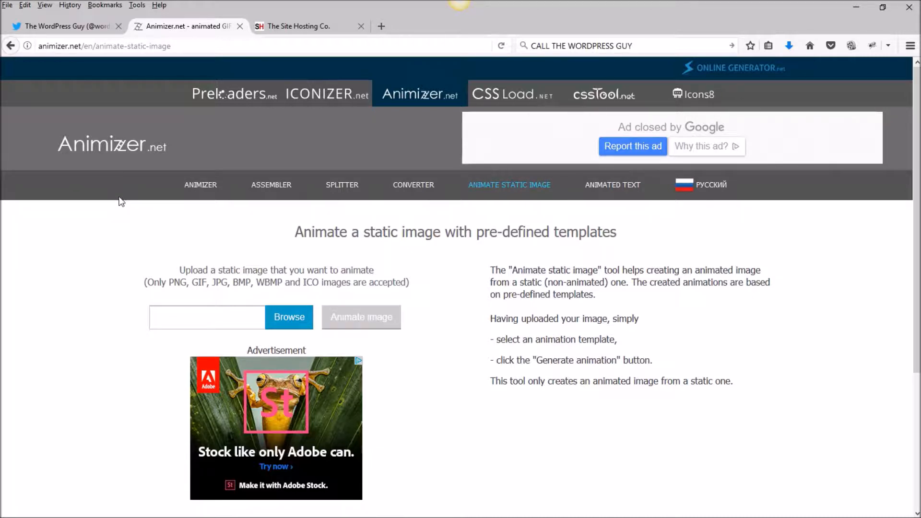
pyautogui.moveTo(360, 218)
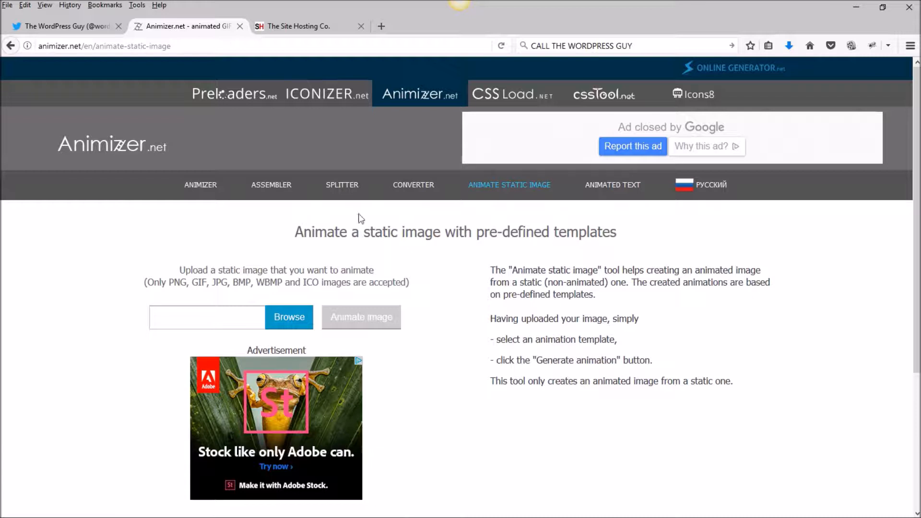
pyautogui.moveTo(494, 194)
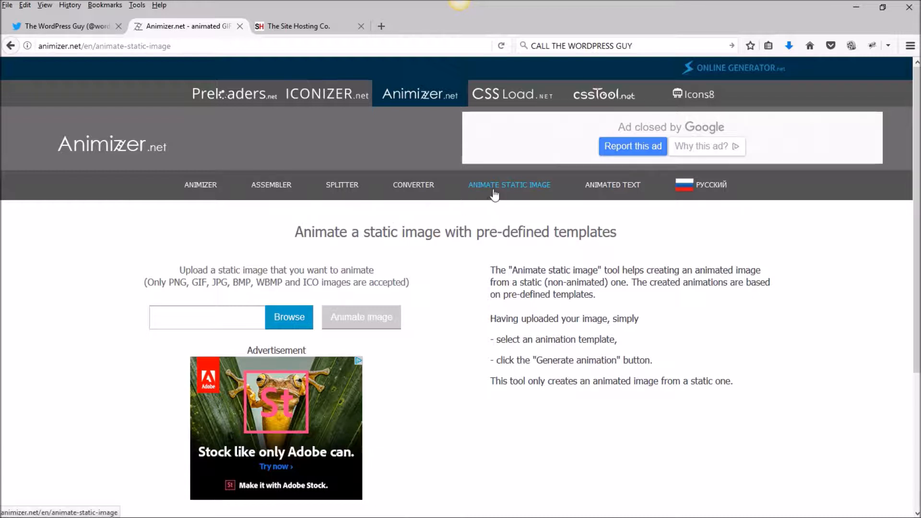
pyautogui.moveTo(513, 191)
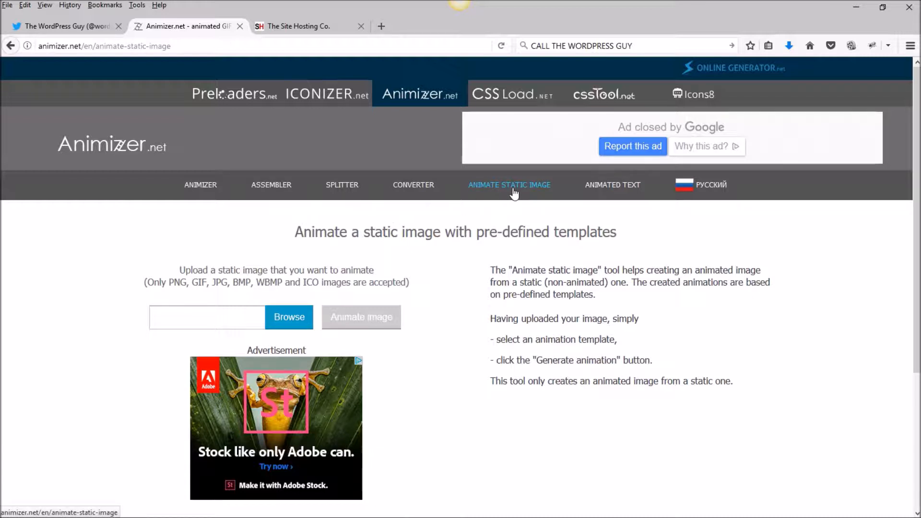
pyautogui.moveTo(363, 252)
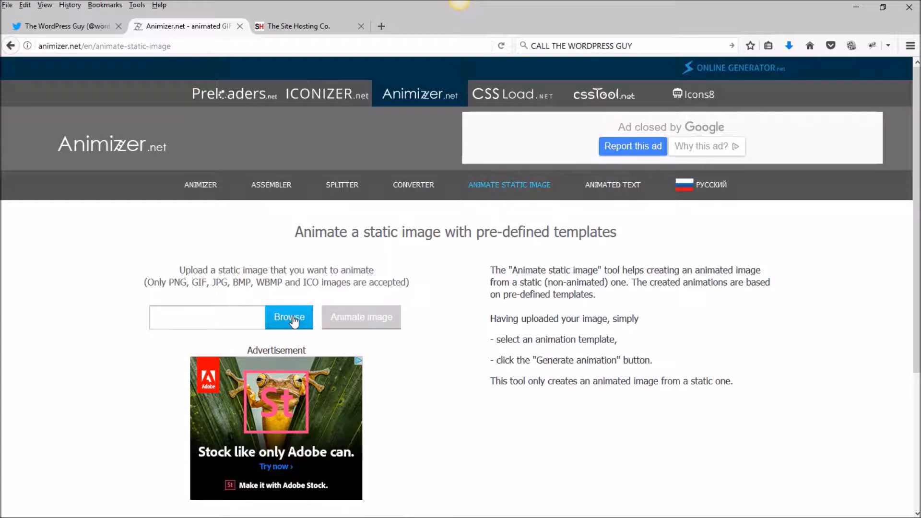
# Select sh-100.png in the file upload dialog as the image to animate
pyautogui.click(288, 317)
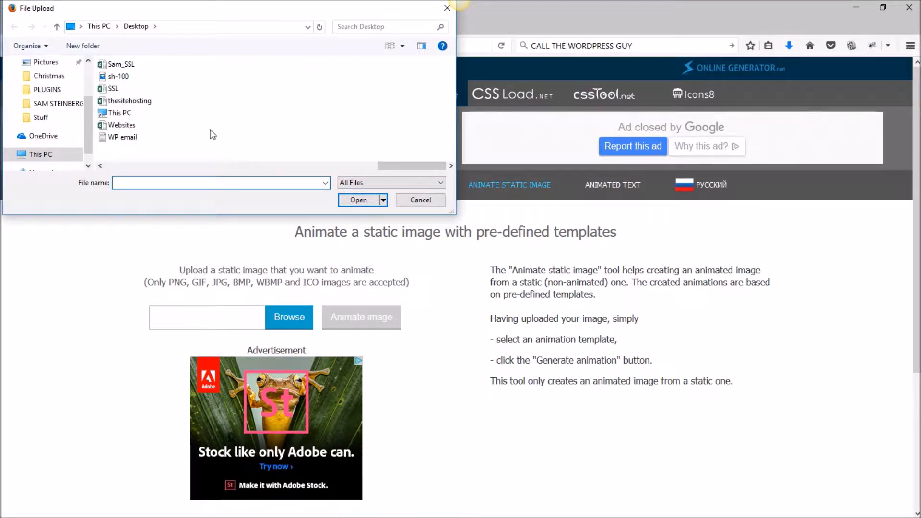
pyautogui.click(119, 76)
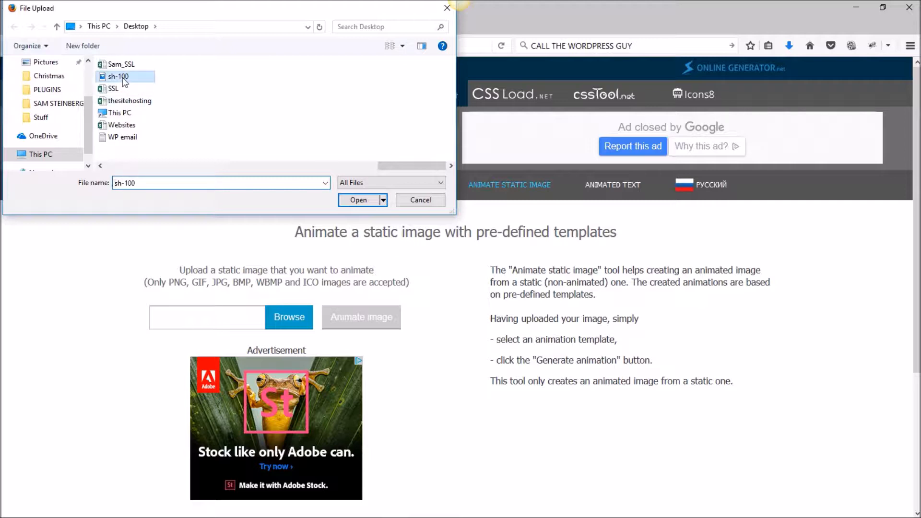
pyautogui.click(358, 200)
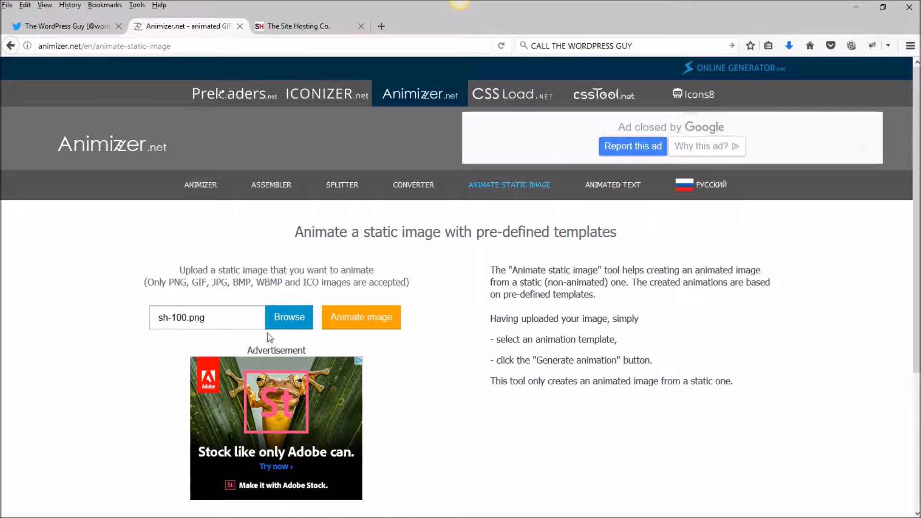
pyautogui.moveTo(351, 326)
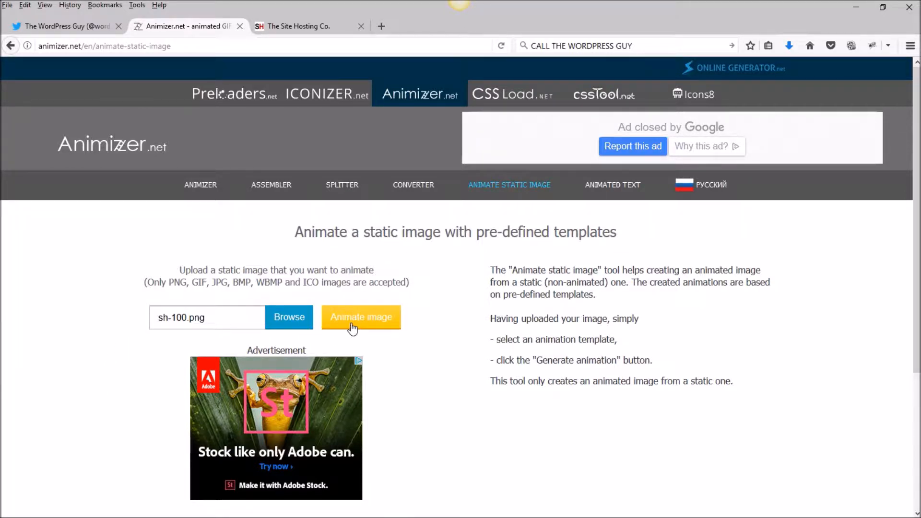
# Submit sh-100.png with Animate image to reach the template, GIF and transparency settings
pyautogui.click(361, 318)
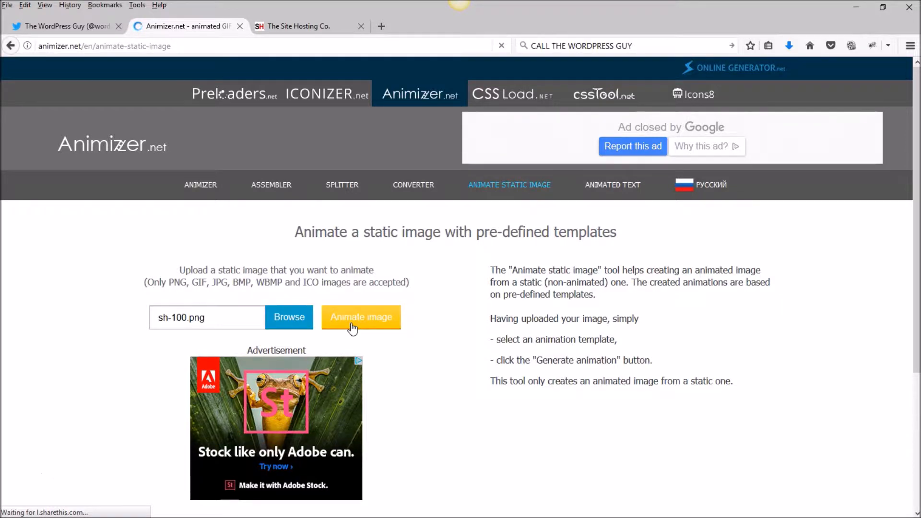
pyautogui.click(361, 317)
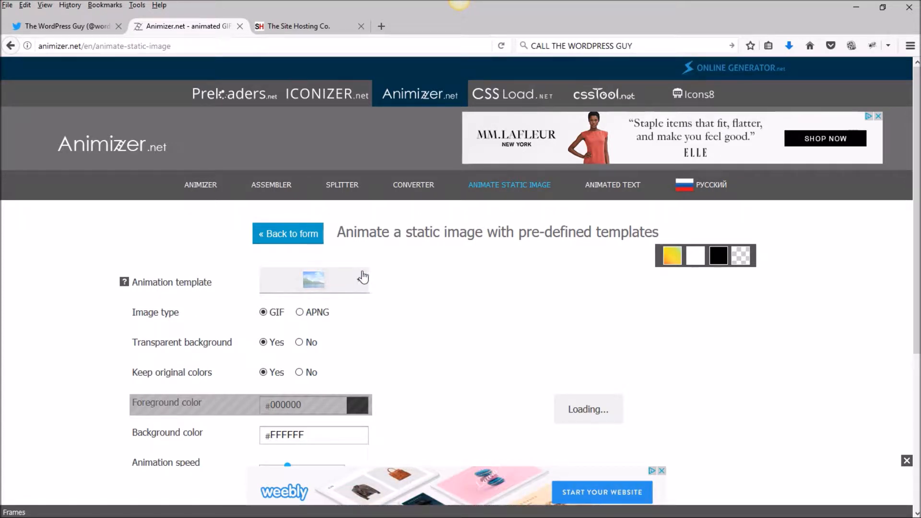
# Choose the rotating template from the Animation template list, keeping GIF and transparent background
pyautogui.click(313, 279)
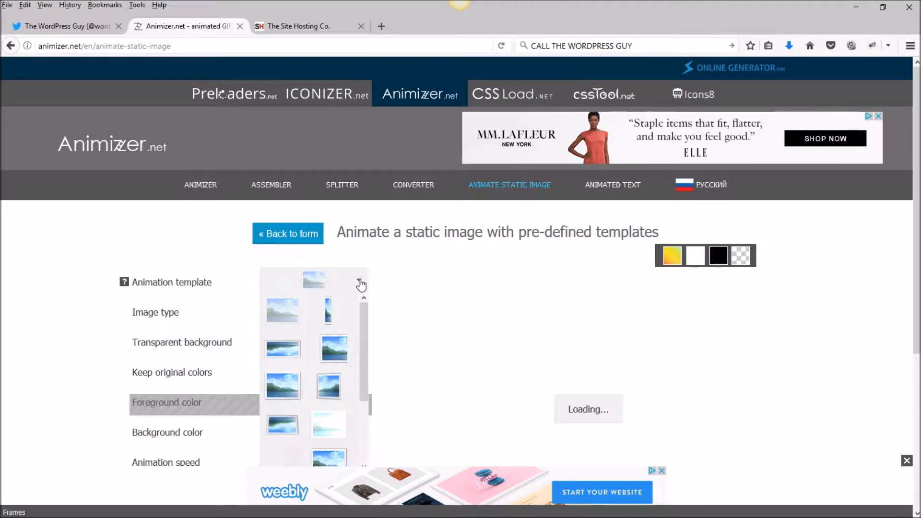
pyautogui.click(282, 349)
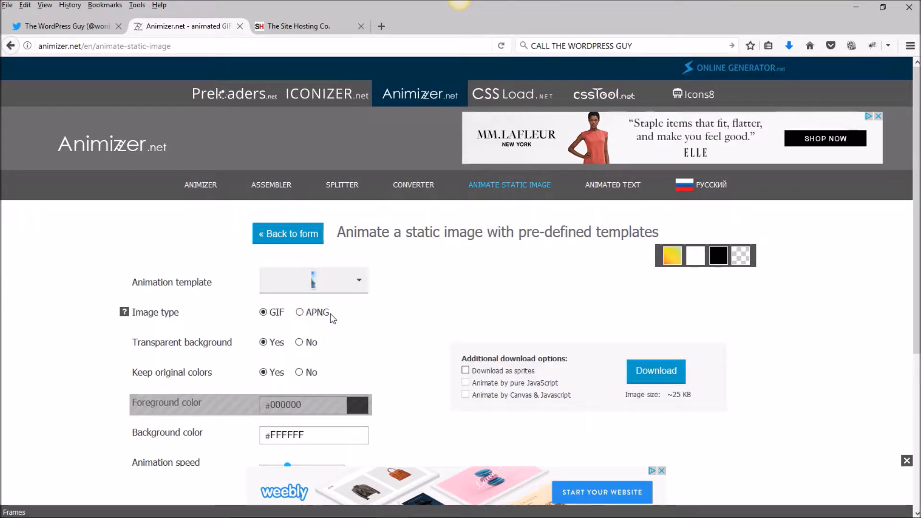
pyautogui.moveTo(531, 304)
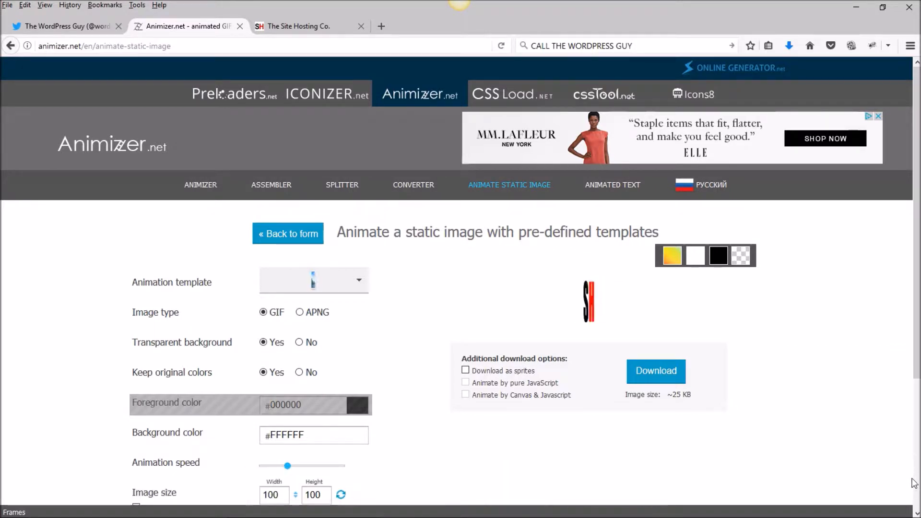
pyautogui.scroll(-3)
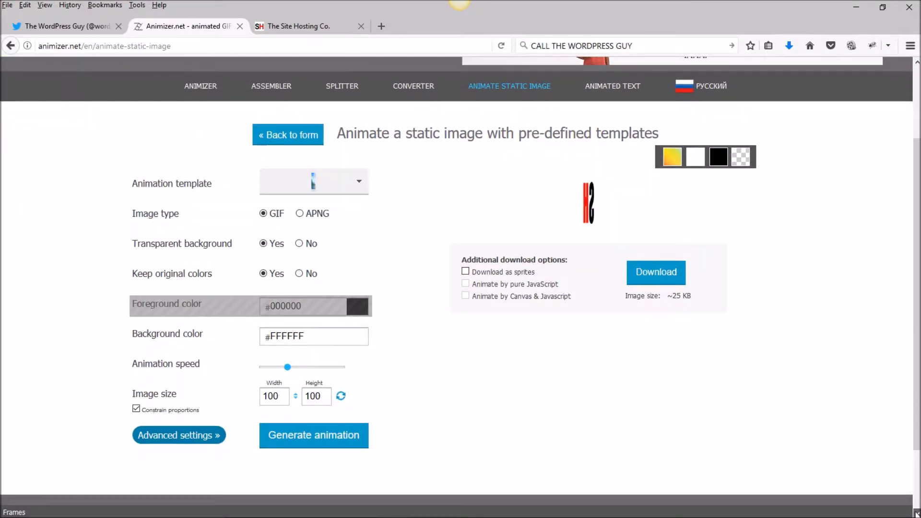
pyautogui.scroll(-3)
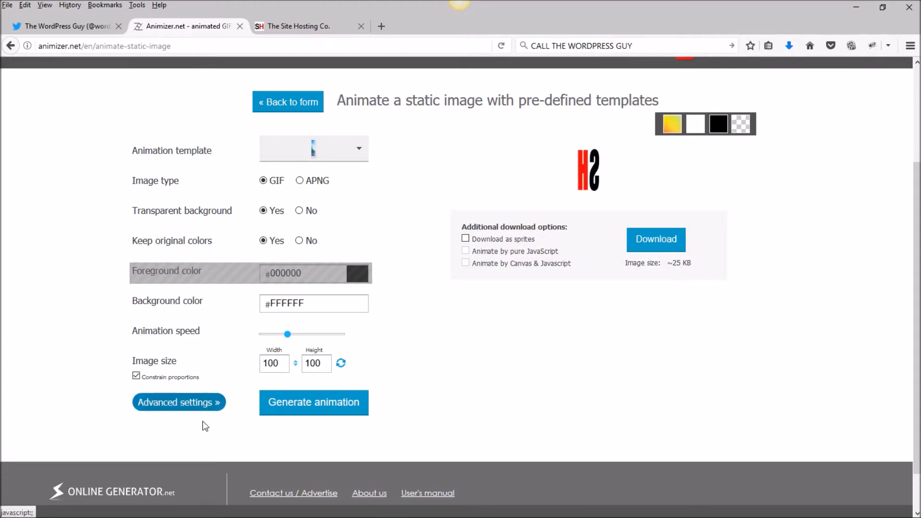
pyautogui.click(314, 402)
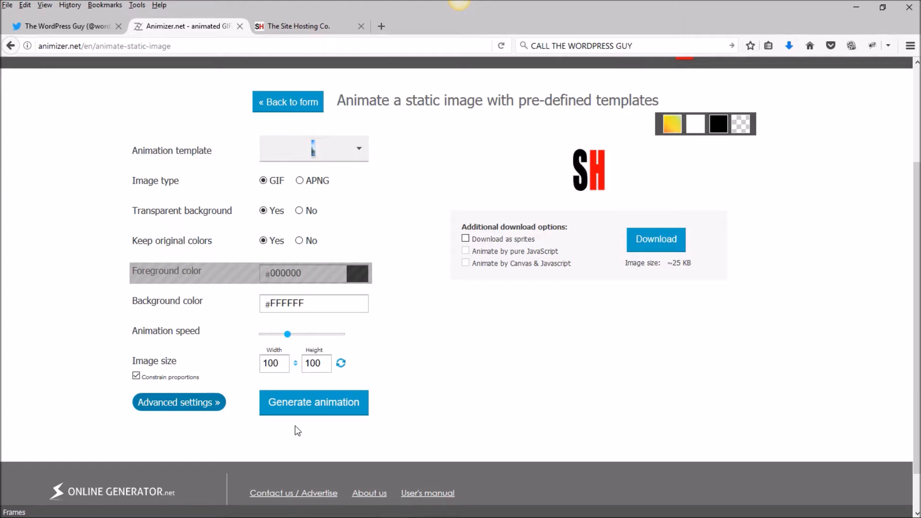
pyautogui.click(314, 402)
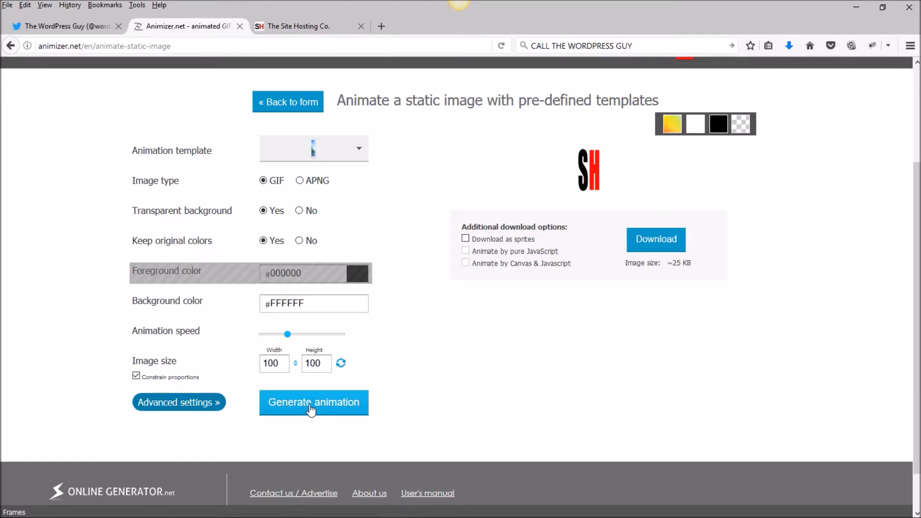
# Generate the spinning SH logo GIF, then switch to The Site Hosting Co. tab
pyautogui.click(314, 403)
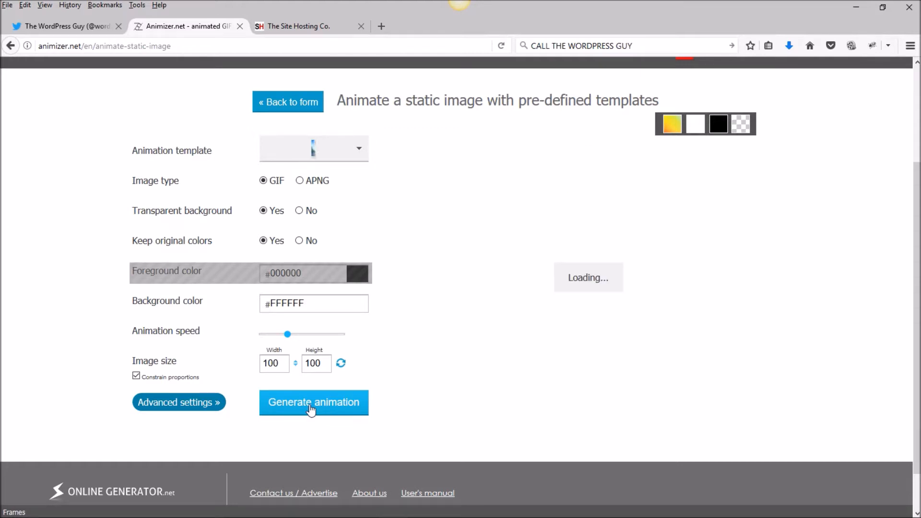
pyautogui.click(314, 403)
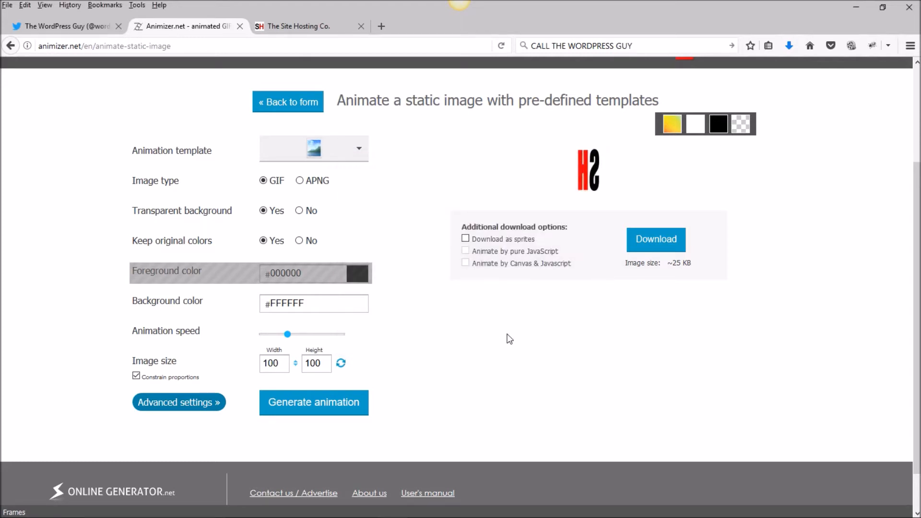
pyautogui.click(655, 239)
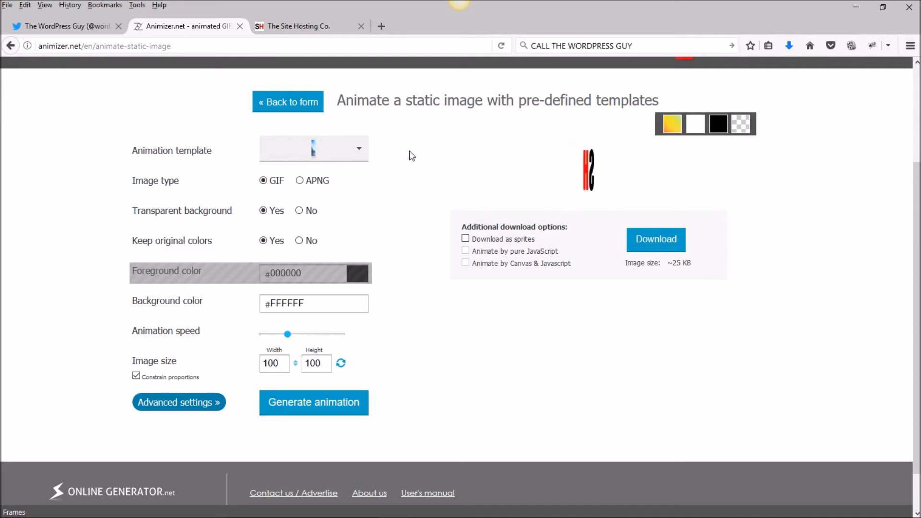
pyautogui.click(306, 26)
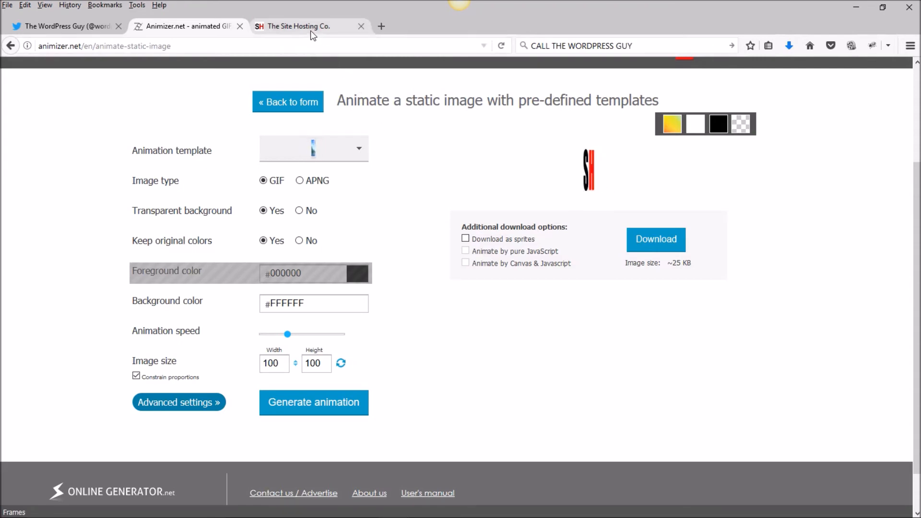
pyautogui.click(305, 26)
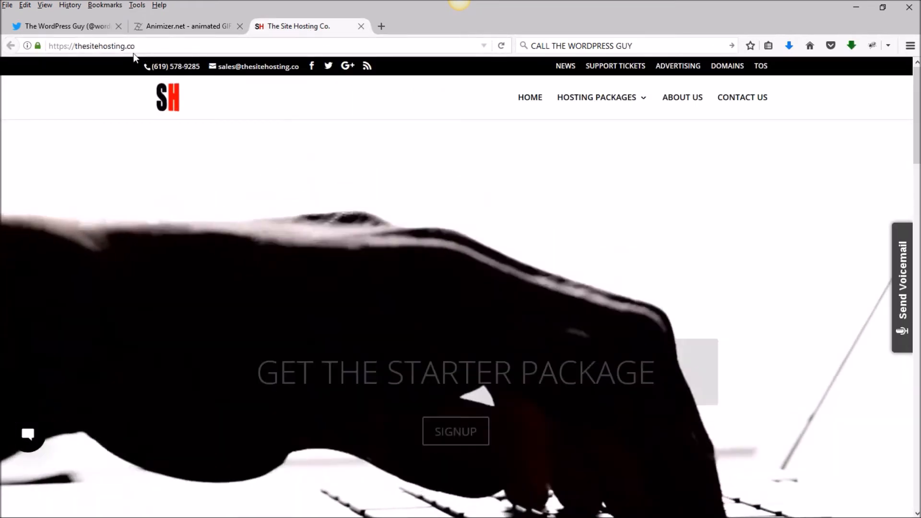